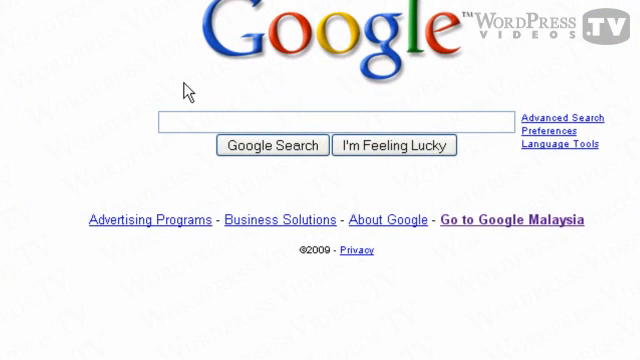
Step: Search Google for 'filezilla' and open the FileZilla project homepage
text(filezilla)
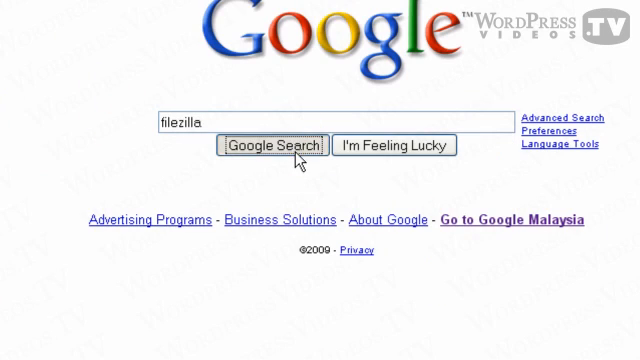
click(282, 145)
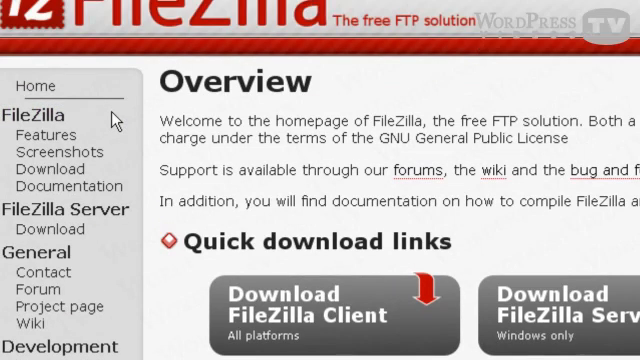
Step: Scroll down to the FileZilla Client quick download links
scroll(down, 3)
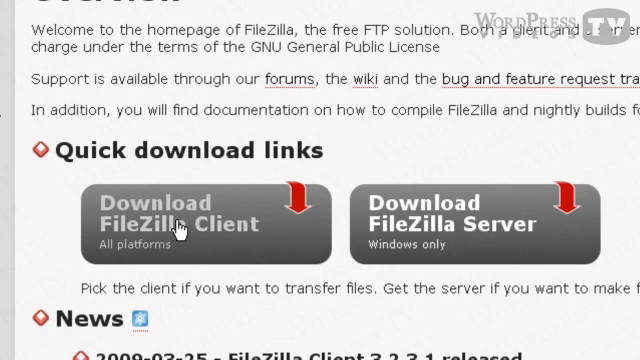
mouse_move(220, 229)
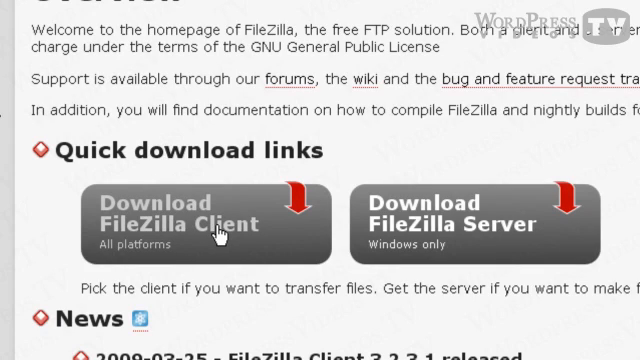
mouse_move(460, 222)
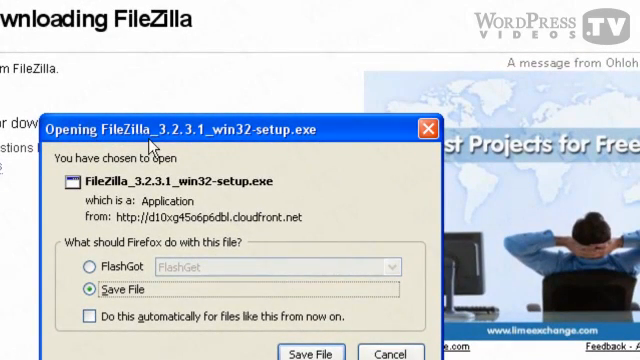
mouse_move(260, 140)
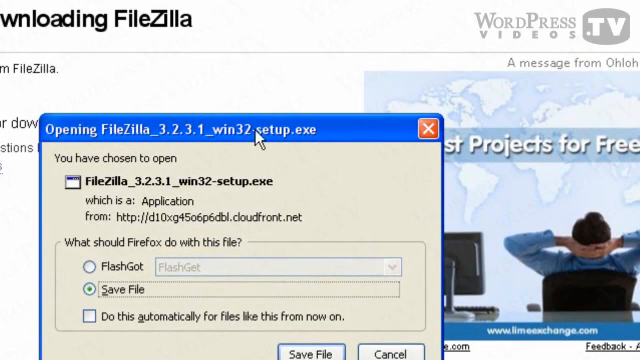
mouse_move(375, 196)
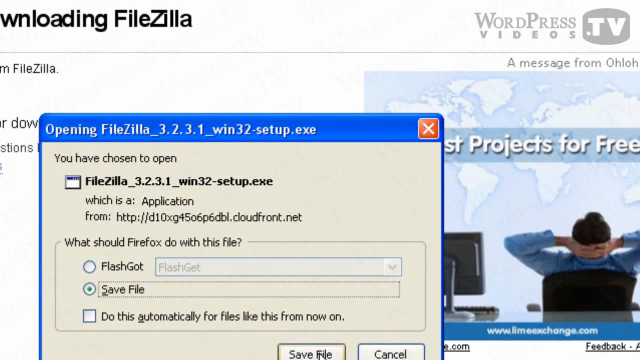
Step: Save the FileZilla_3.2.3.1_win32-setup.exe installer to disk
click(311, 349)
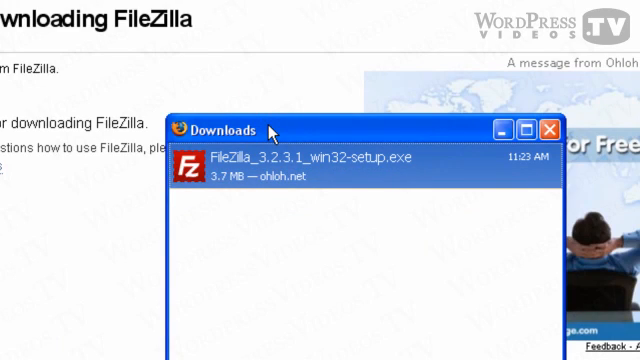
mouse_move(322, 185)
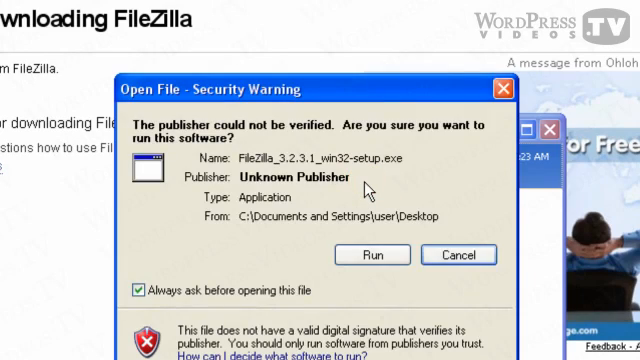
mouse_move(370, 255)
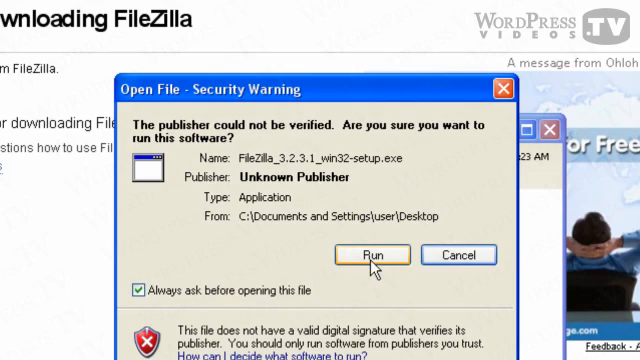
Step: Allow the downloaded FileZilla setup file to run past the security warning
click(371, 255)
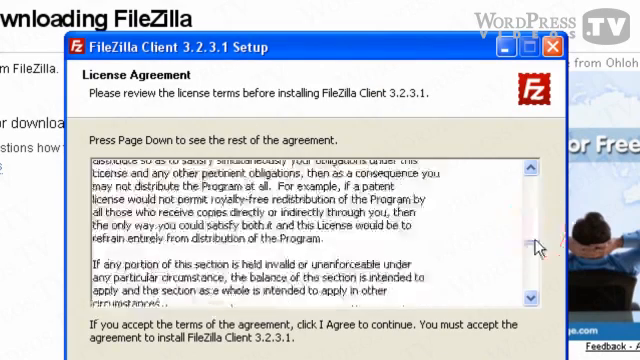
Step: Scroll through the FileZilla Client 3.2.3.1 license agreement
scroll(down, 3)
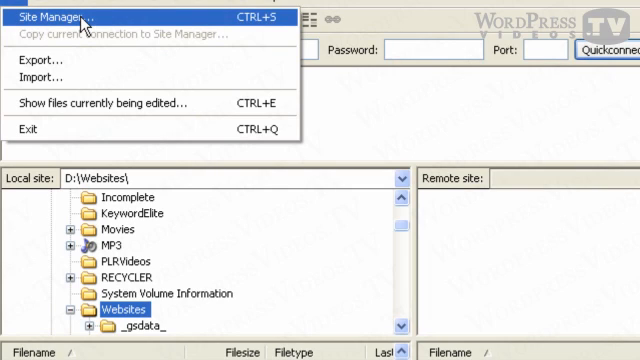
Step: Open Site Manager from FileZilla's File menu
click(60, 16)
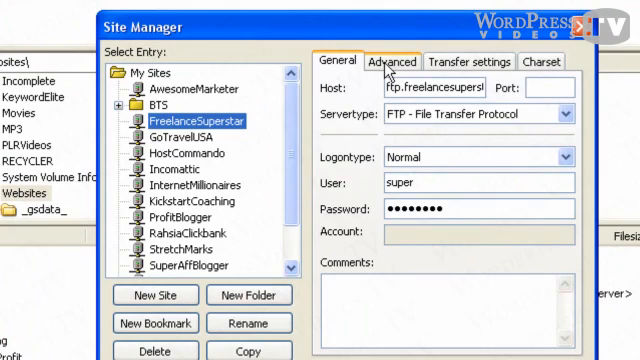
Step: Review the FreelanceSuperstar site's Advanced and Transfer settings tabs
click(392, 62)
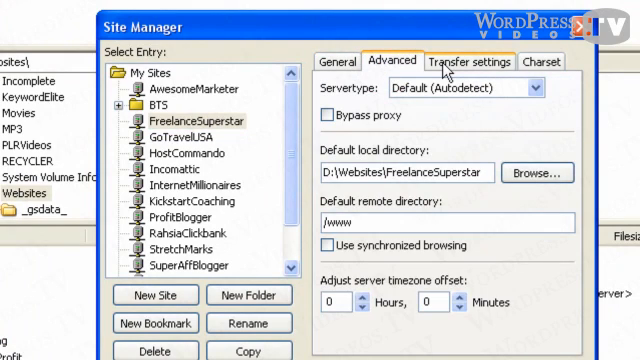
click(344, 62)
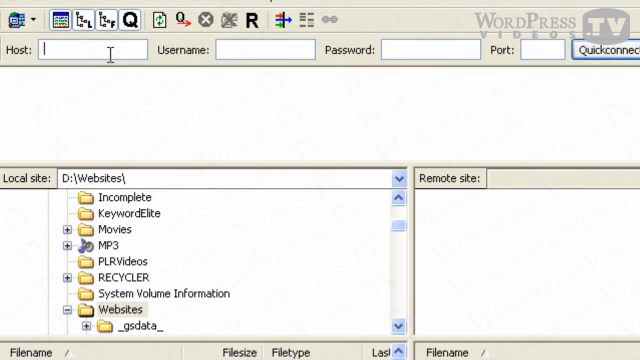
Step: Enter host ftp.yoursiteaddress.com, username usrname and the password in Quickconnect
text(ftp)
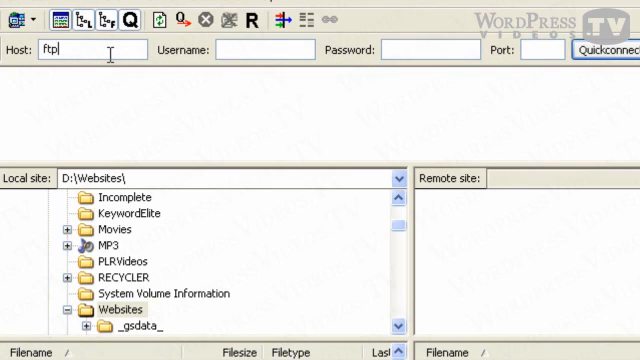
text(.)
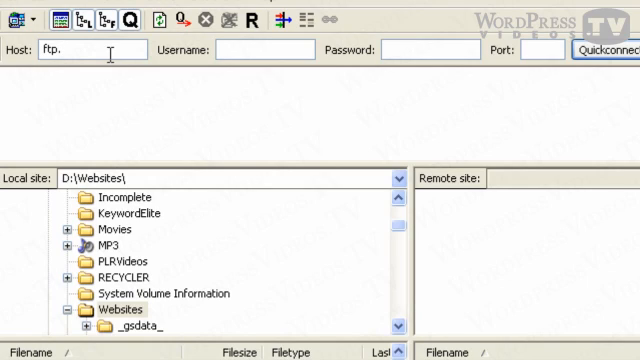
text(yoursiteaddress.)
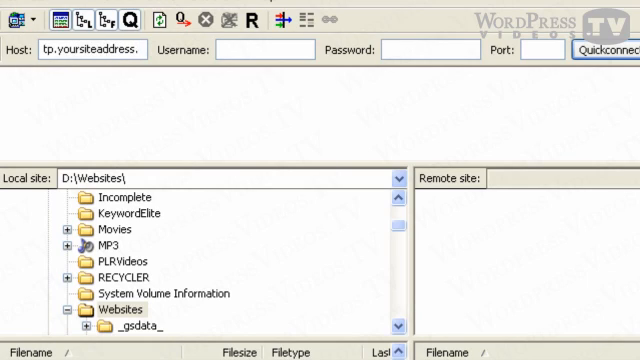
text(oursiteaddress.com)
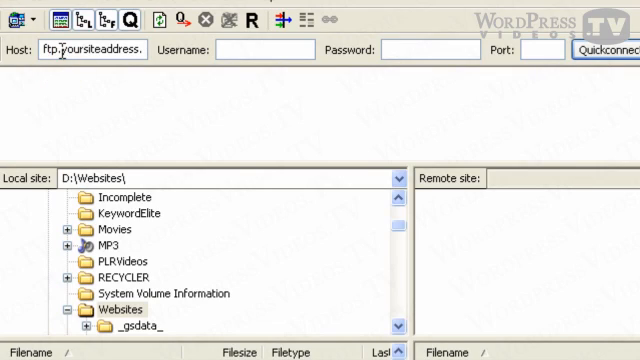
mouse_move(128, 66)
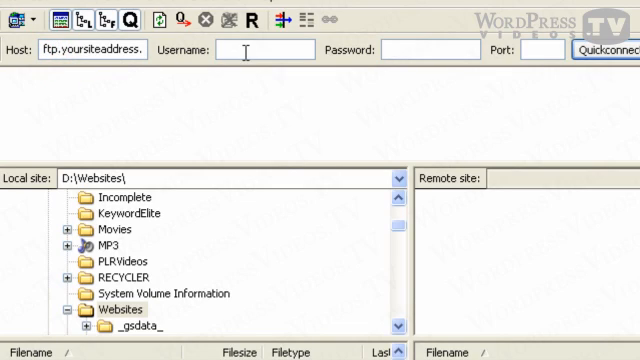
text(us)
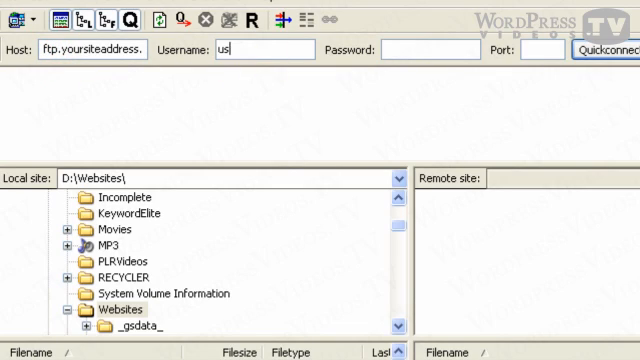
text(rname)
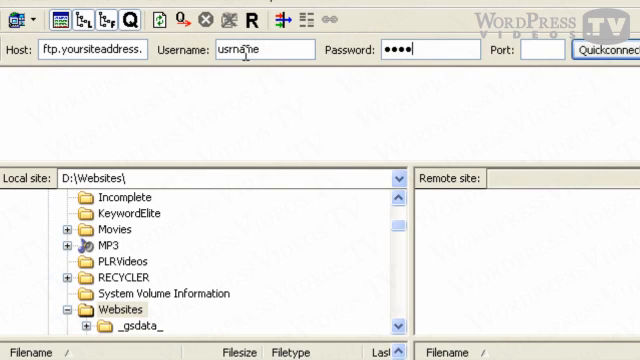
text(••••)
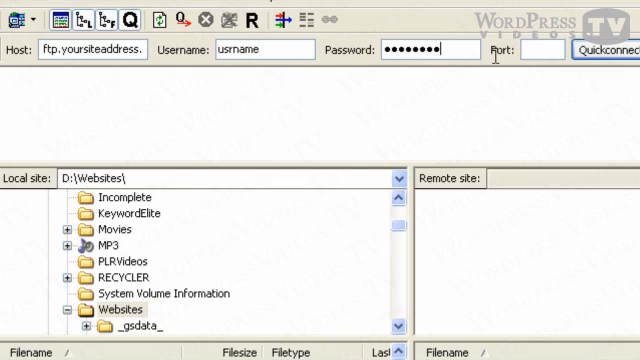